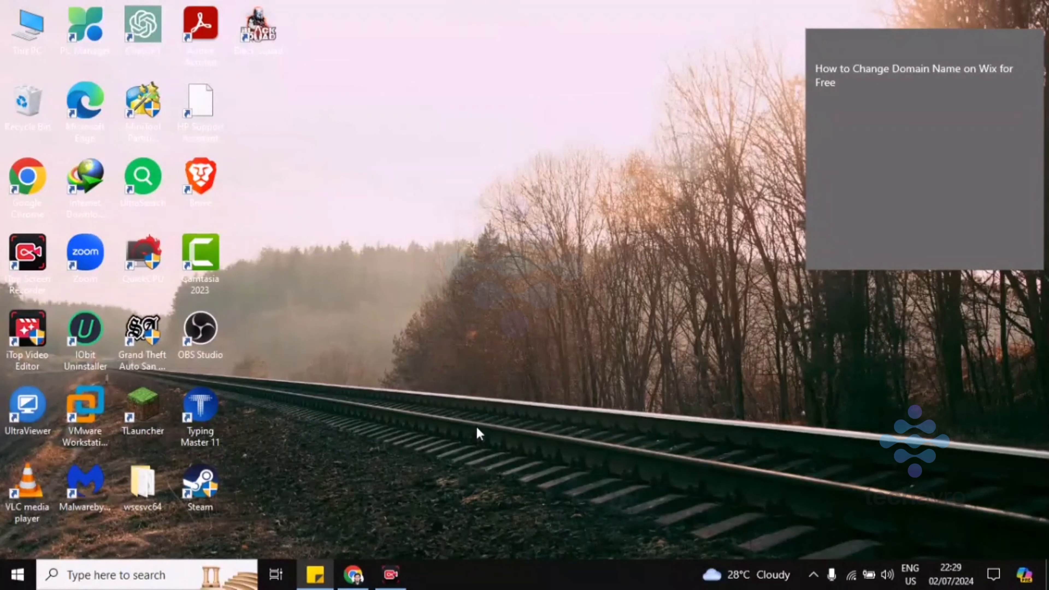
mouse_move(738, 556)
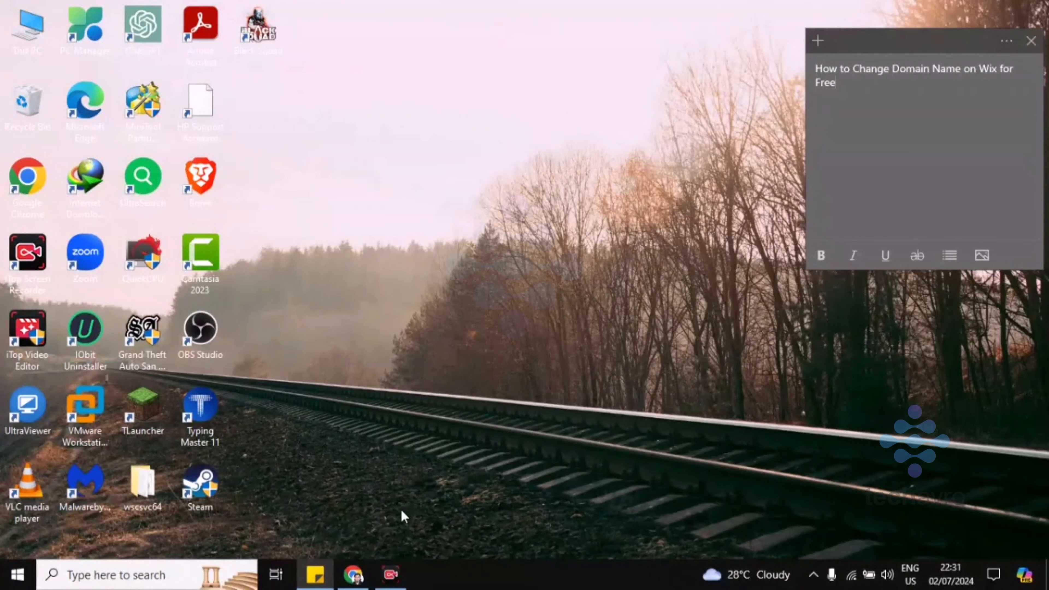
- Show the Site Actions menu for Local Travel Blog 2 from the dashboard
left_click(352, 574)
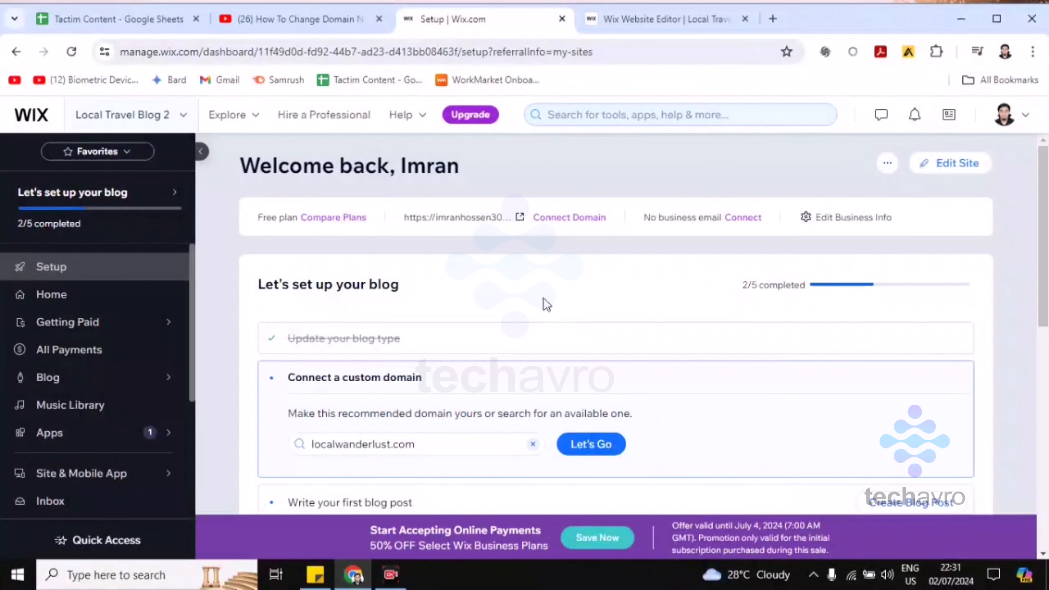
mouse_move(502, 277)
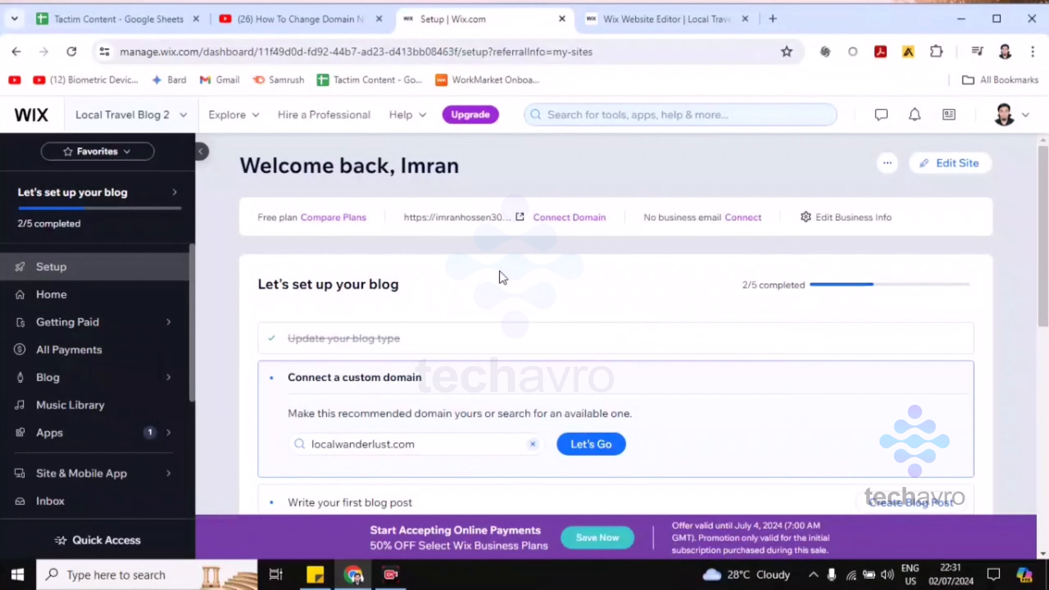
mouse_move(886, 163)
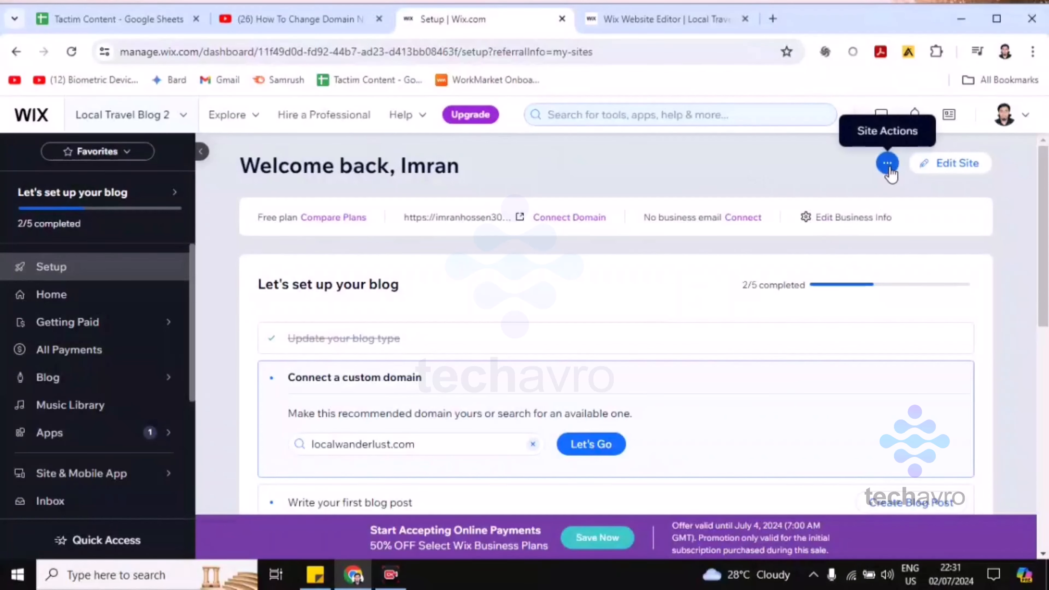
left_click(888, 163)
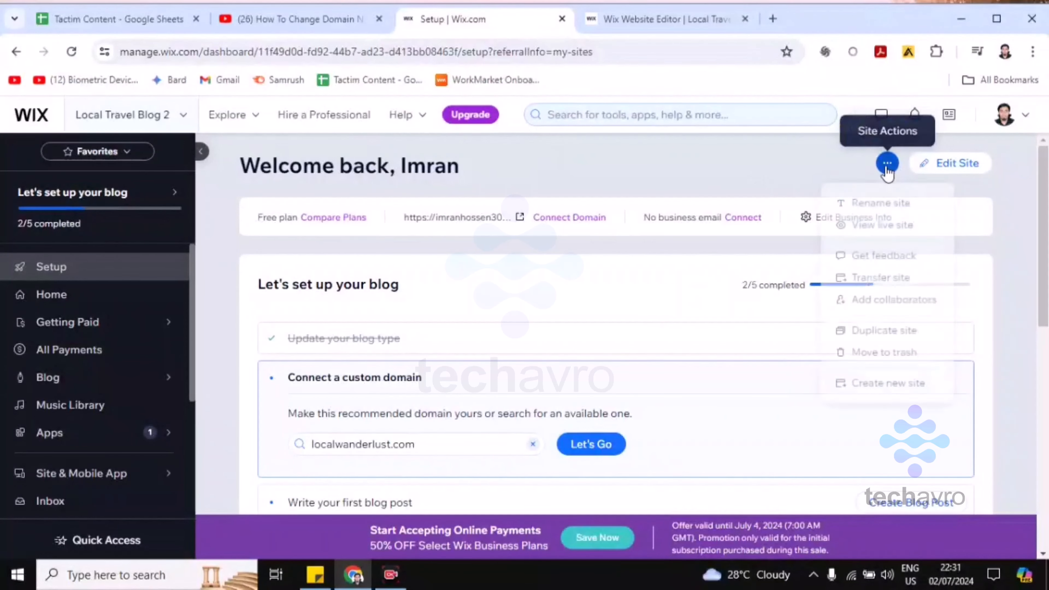
left_click(886, 162)
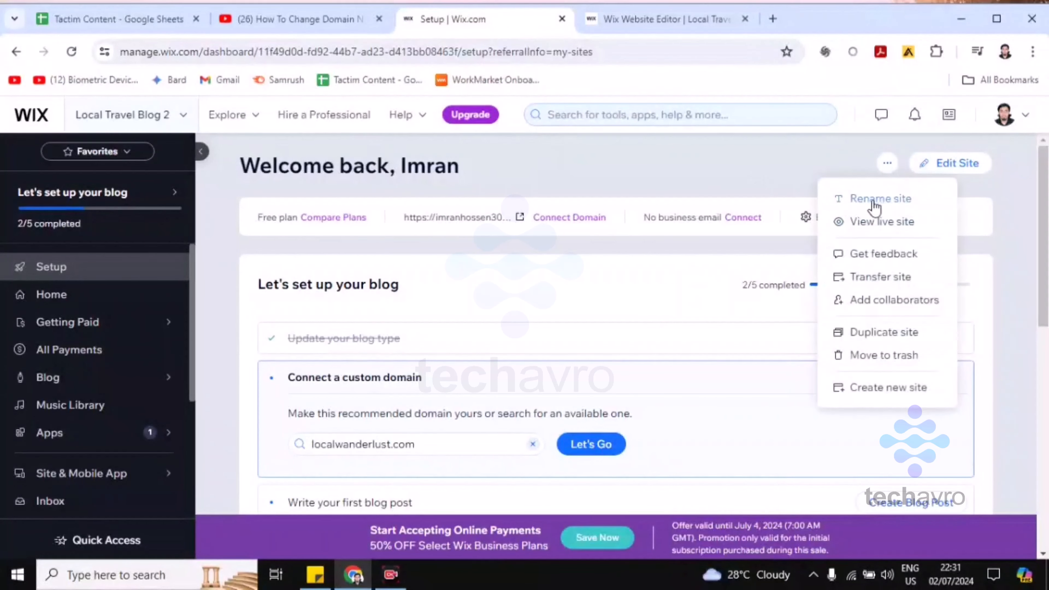
left_click(881, 198)
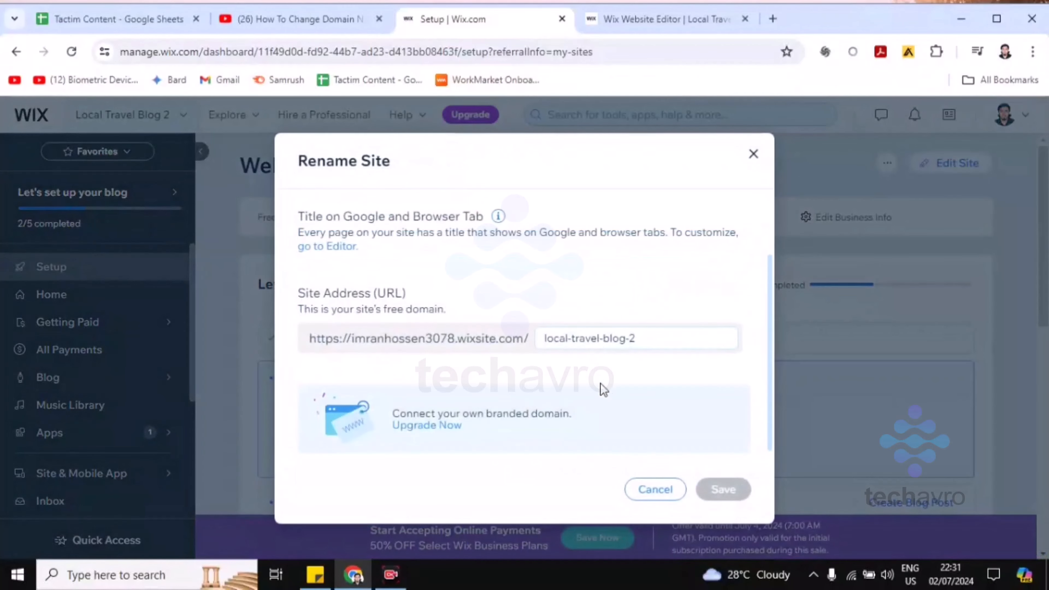
left_click(635, 338)
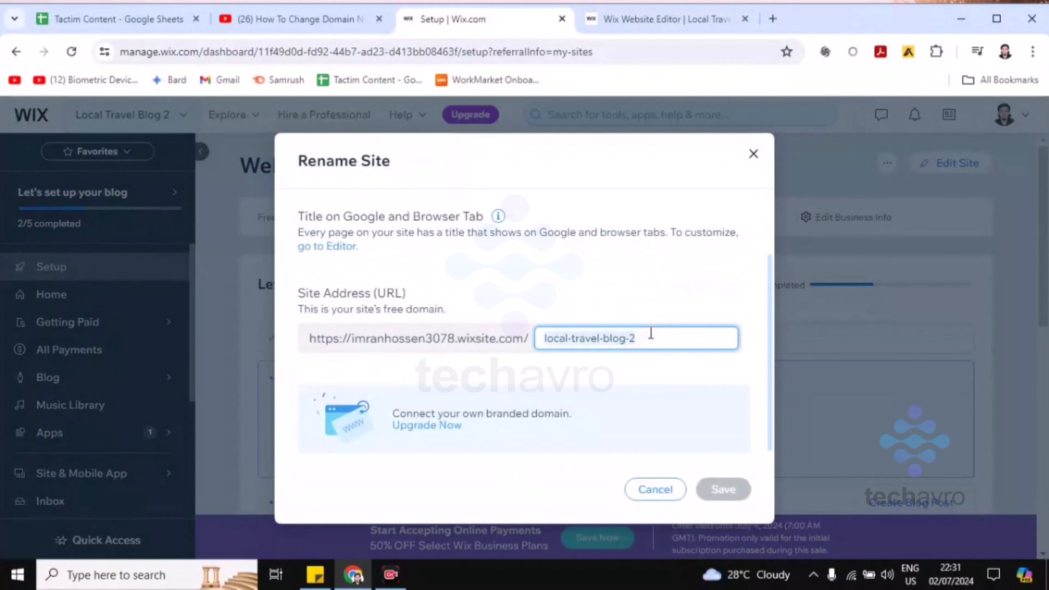
type("YUGIUHOH")
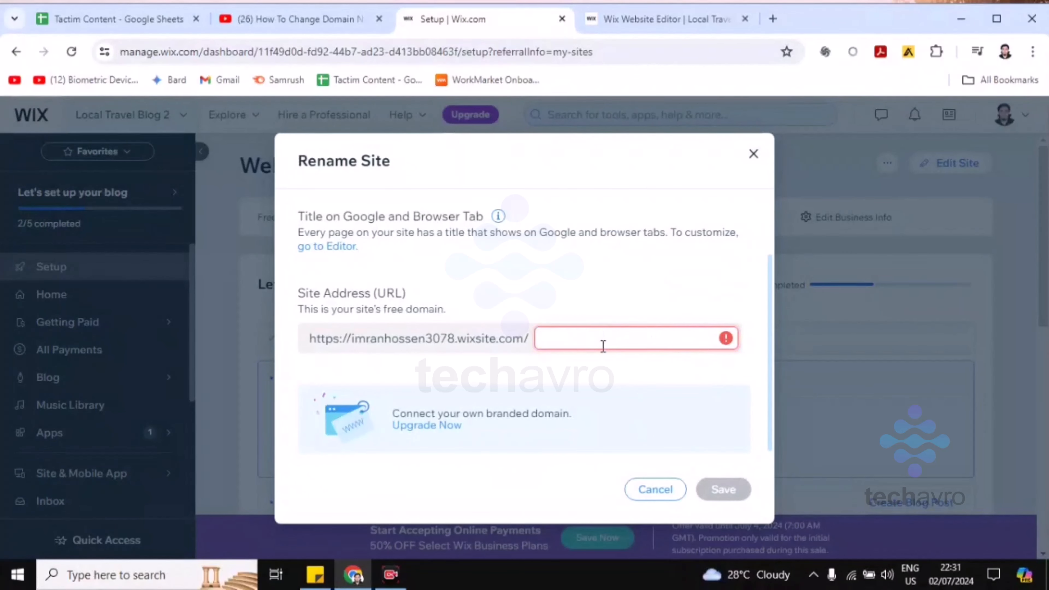
type("uhhljlhlk")
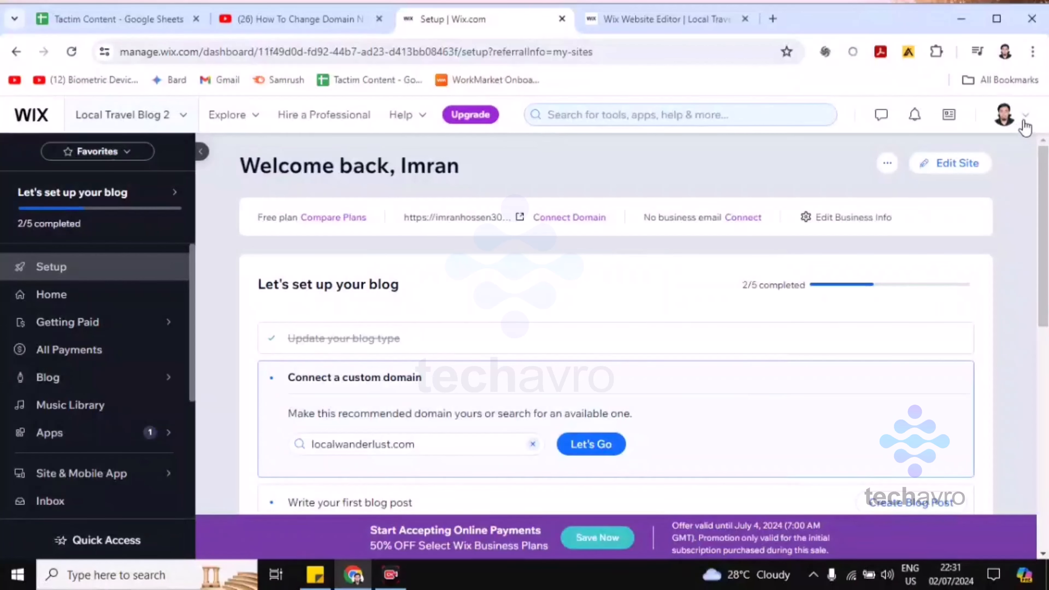
- Go to Account Settings from the profile menu and scroll to the Site URL prefix
left_click(1026, 114)
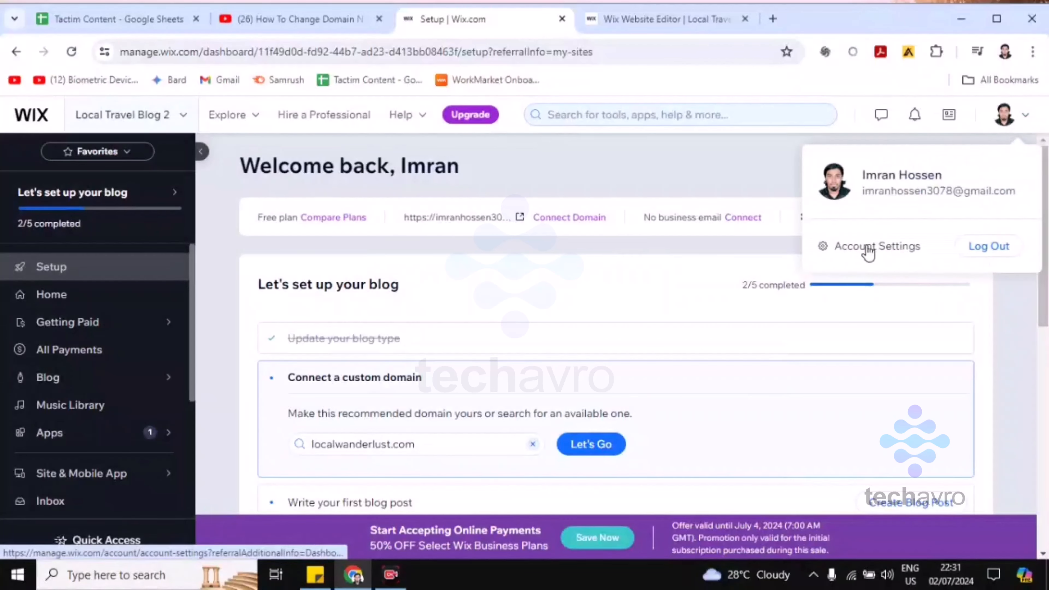
left_click(878, 246)
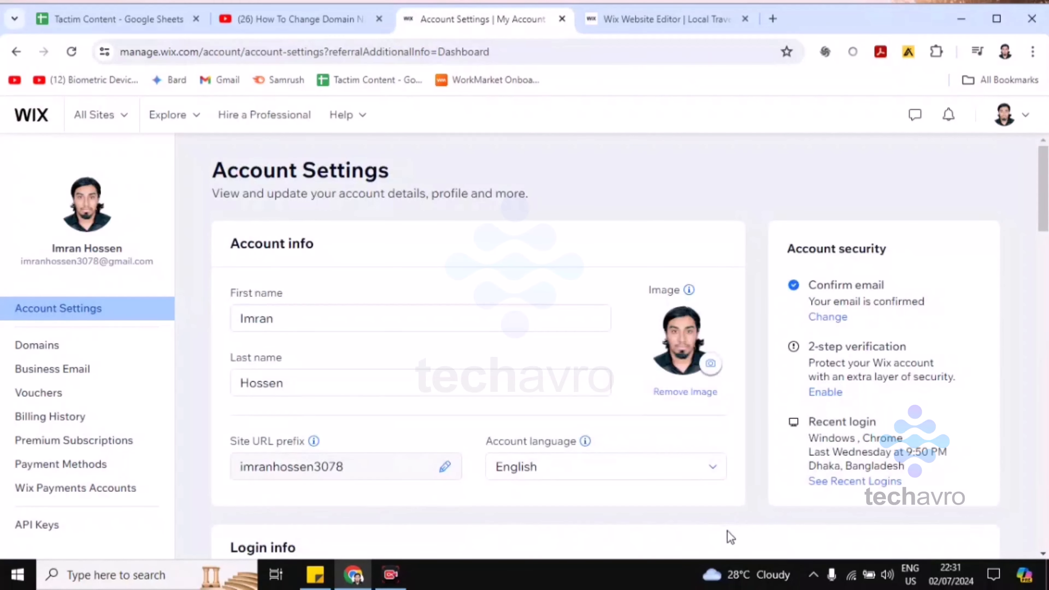
scroll("down", 3)
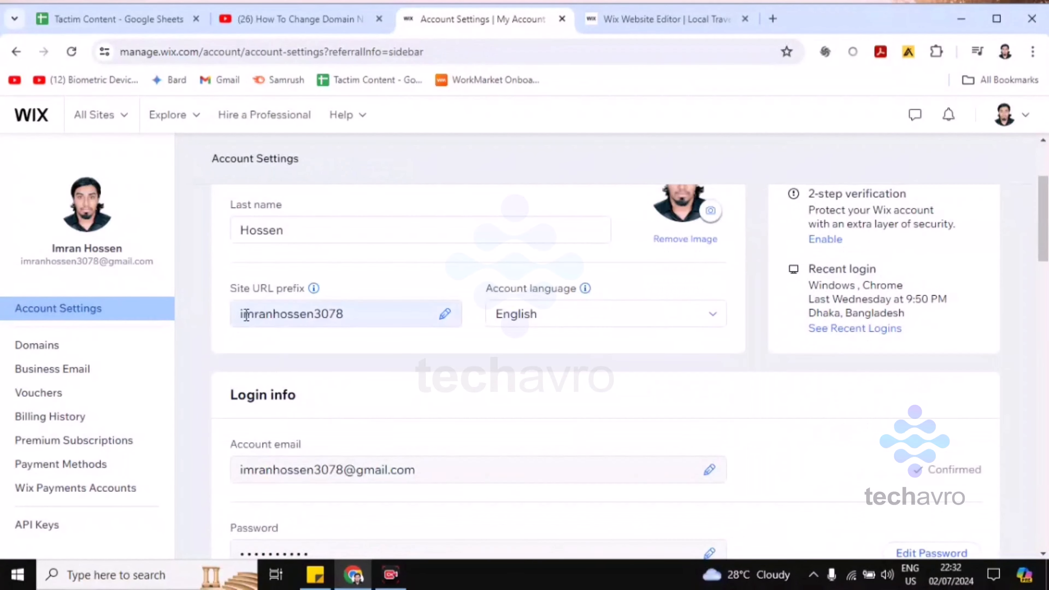
- Enter the new site URL prefix 'guhuhi', previewed as guhuhi.wixsite.com/mysite
left_click(444, 313)
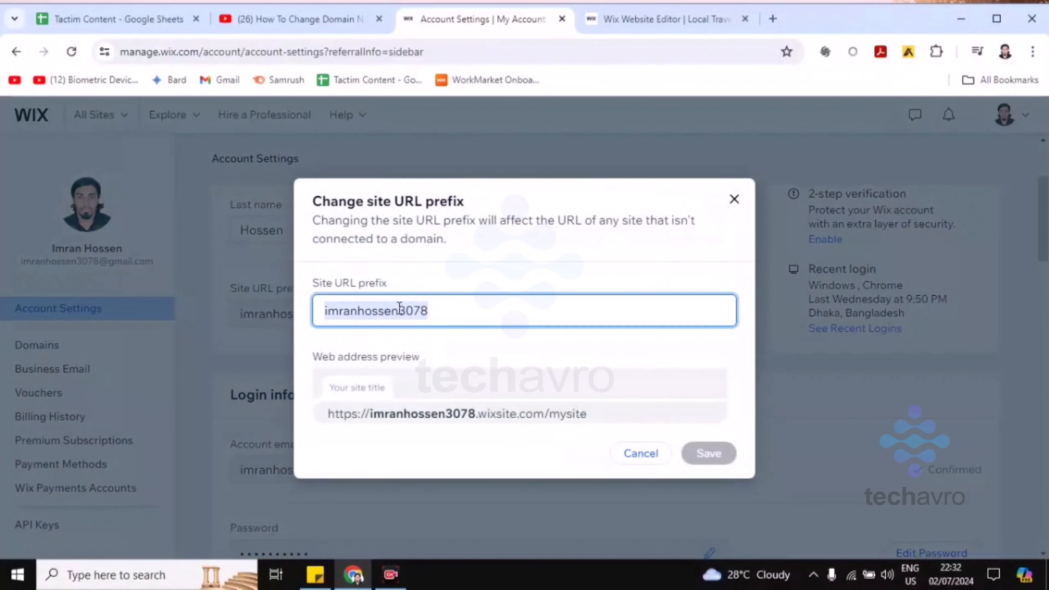
type("g")
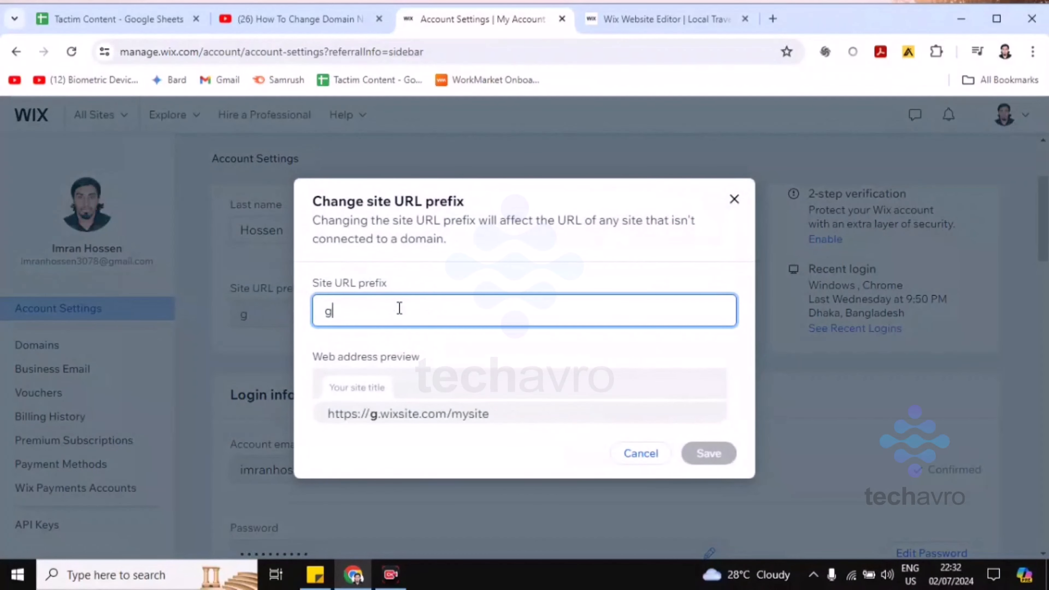
type("uhuhi")
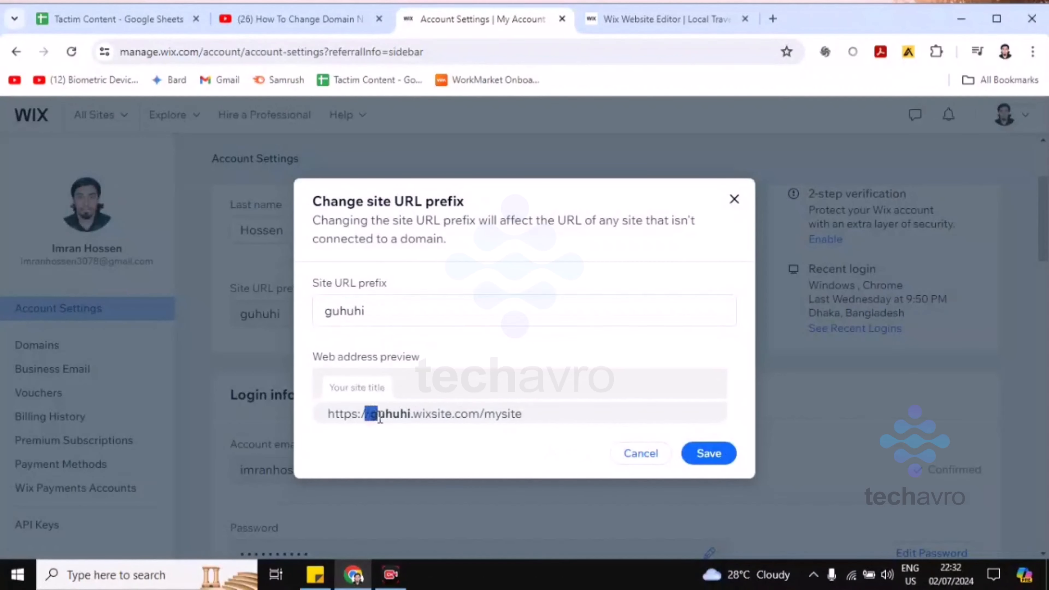
double_click(390, 413)
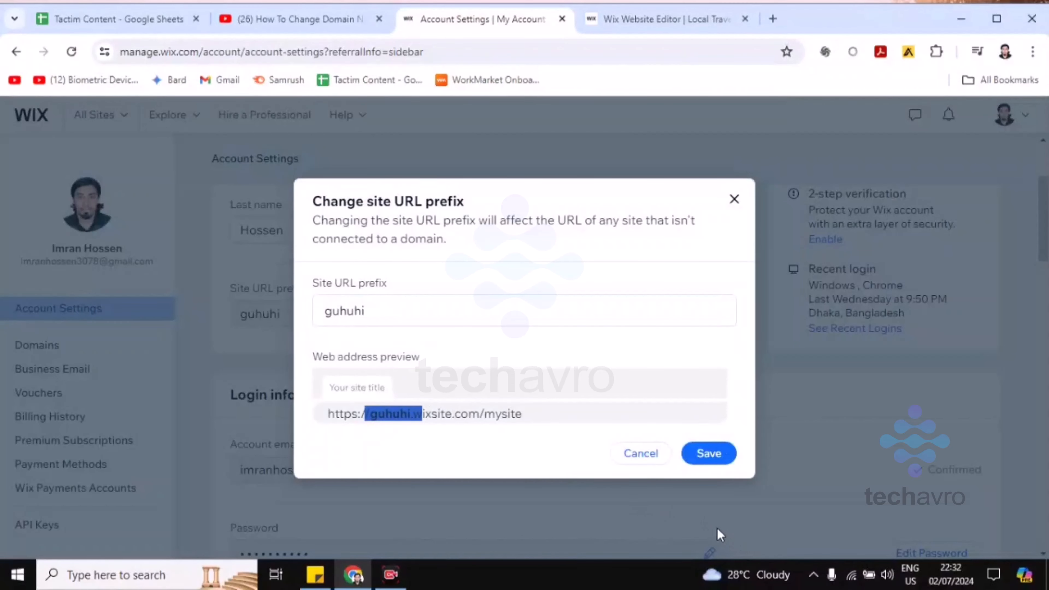
mouse_move(600, 464)
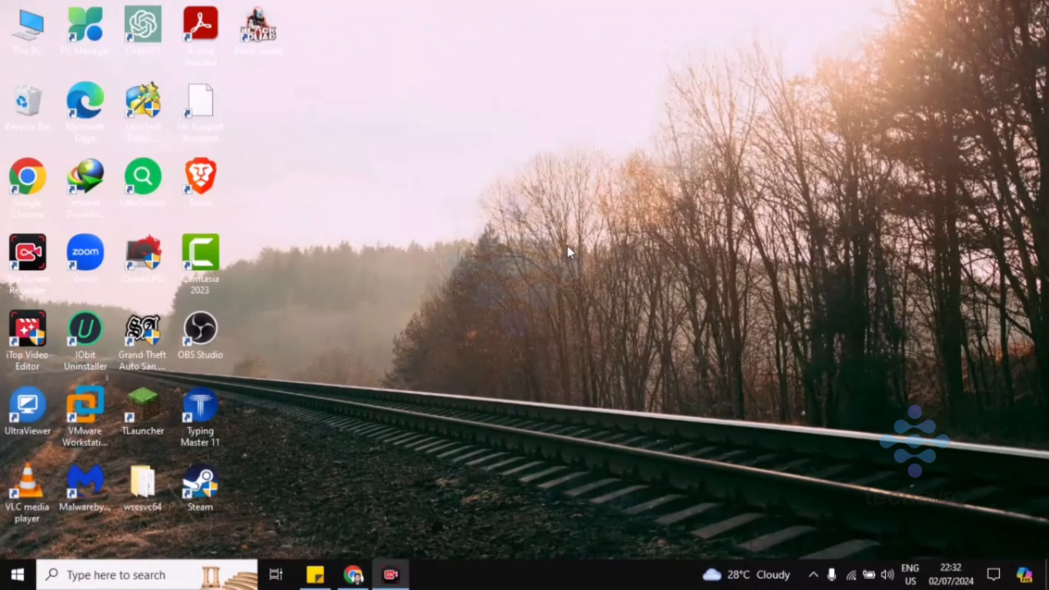
mouse_move(578, 243)
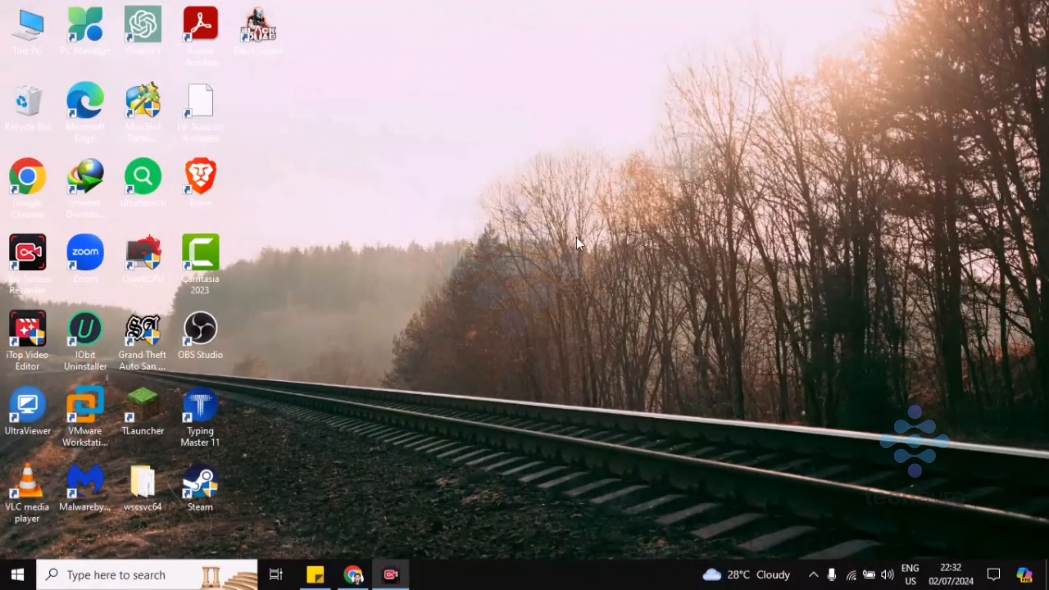